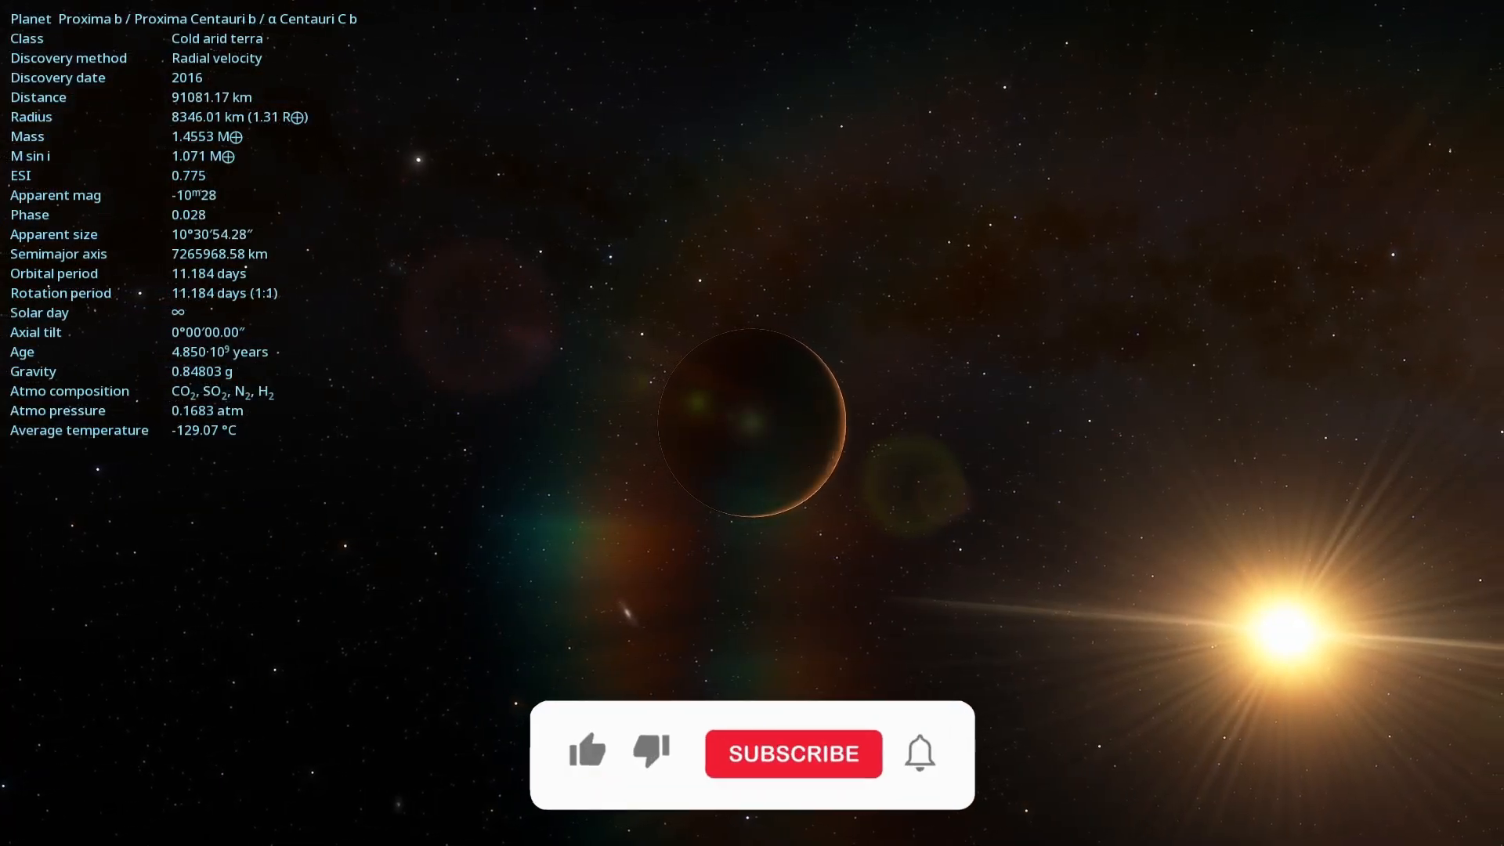
Close in on Proxima b to about 23,600 km with its info overlay still showing.
{"action": "left_click", "coordinate": [792, 753]}
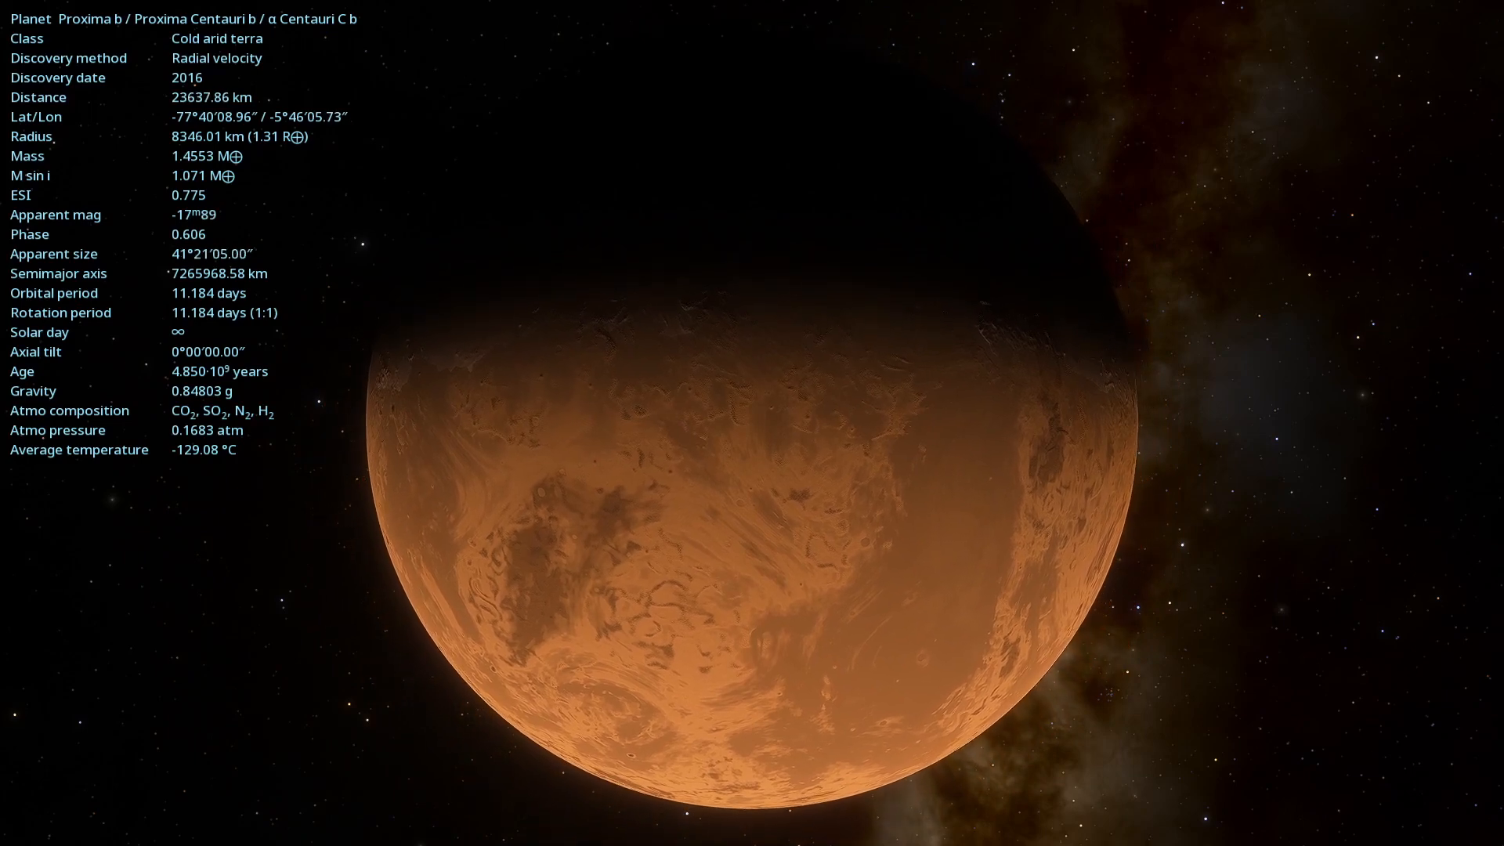
Descend to about 1,140 km over Proxima b's dune-covered orange terrain.
{"action": "scroll", "scroll_direction": "down", "scroll_amount": 3}
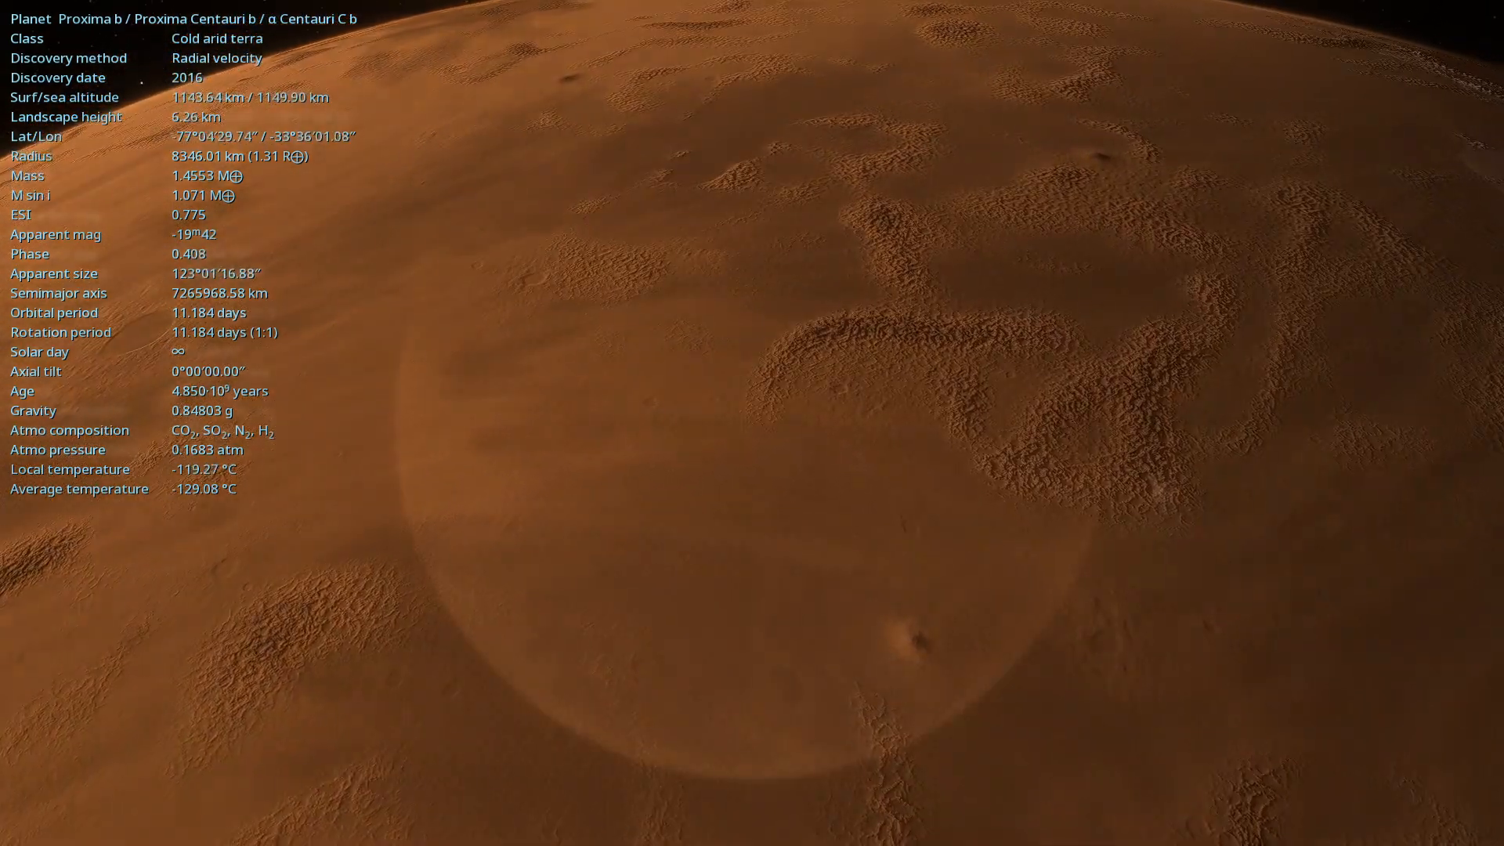
Pull back to about 29,500 km to see Proxima b's nearly fully lit globe.
{"action": "scroll", "scroll_direction": "down", "scroll_amount": 3}
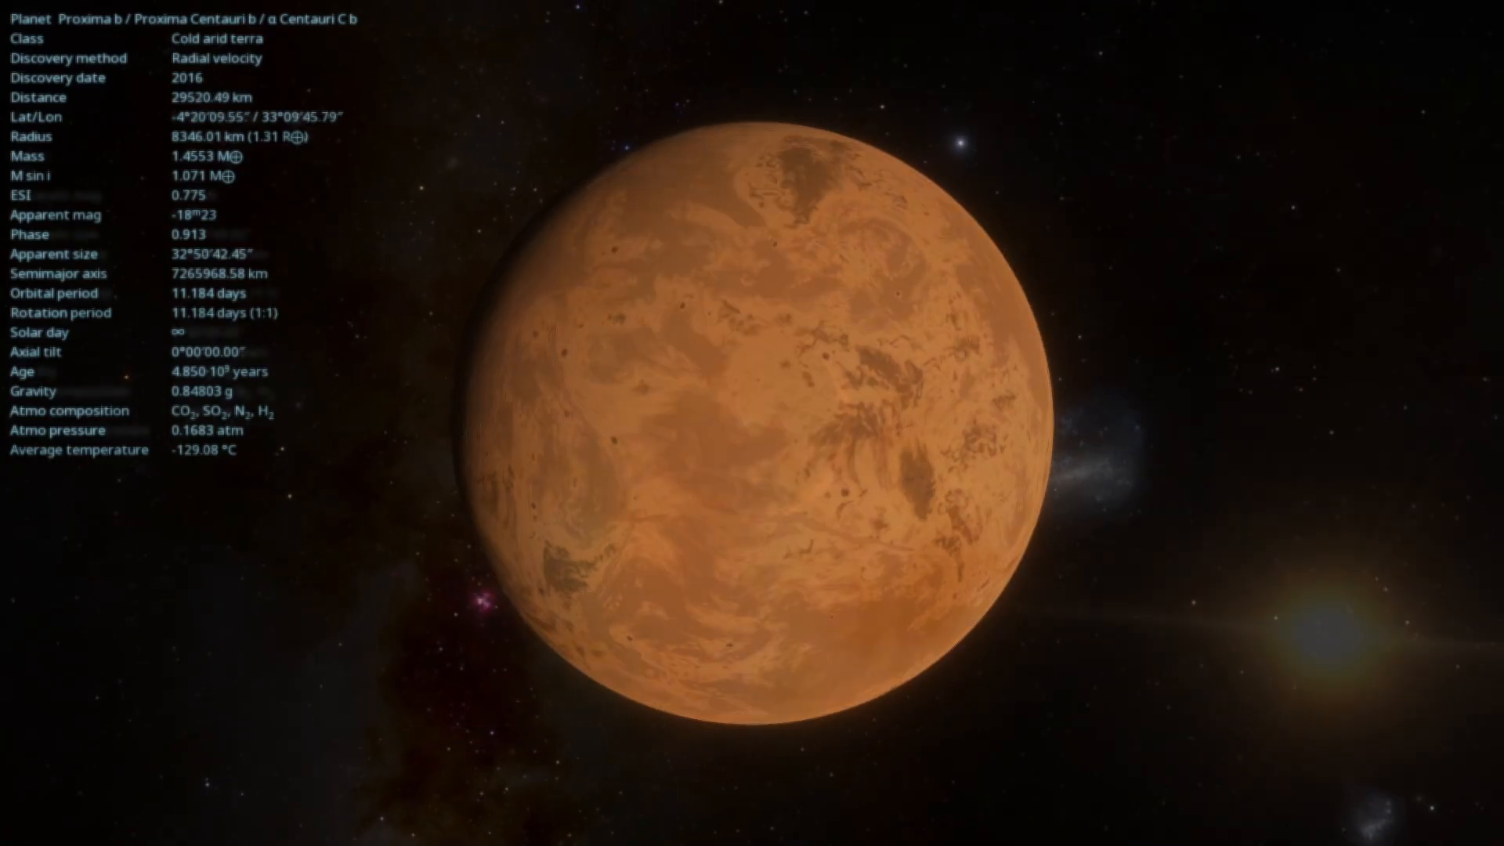
Fly down to about 565 km above Proxima b's rippled terrain.
{"action": "scroll", "scroll_direction": "down", "scroll_amount": 3}
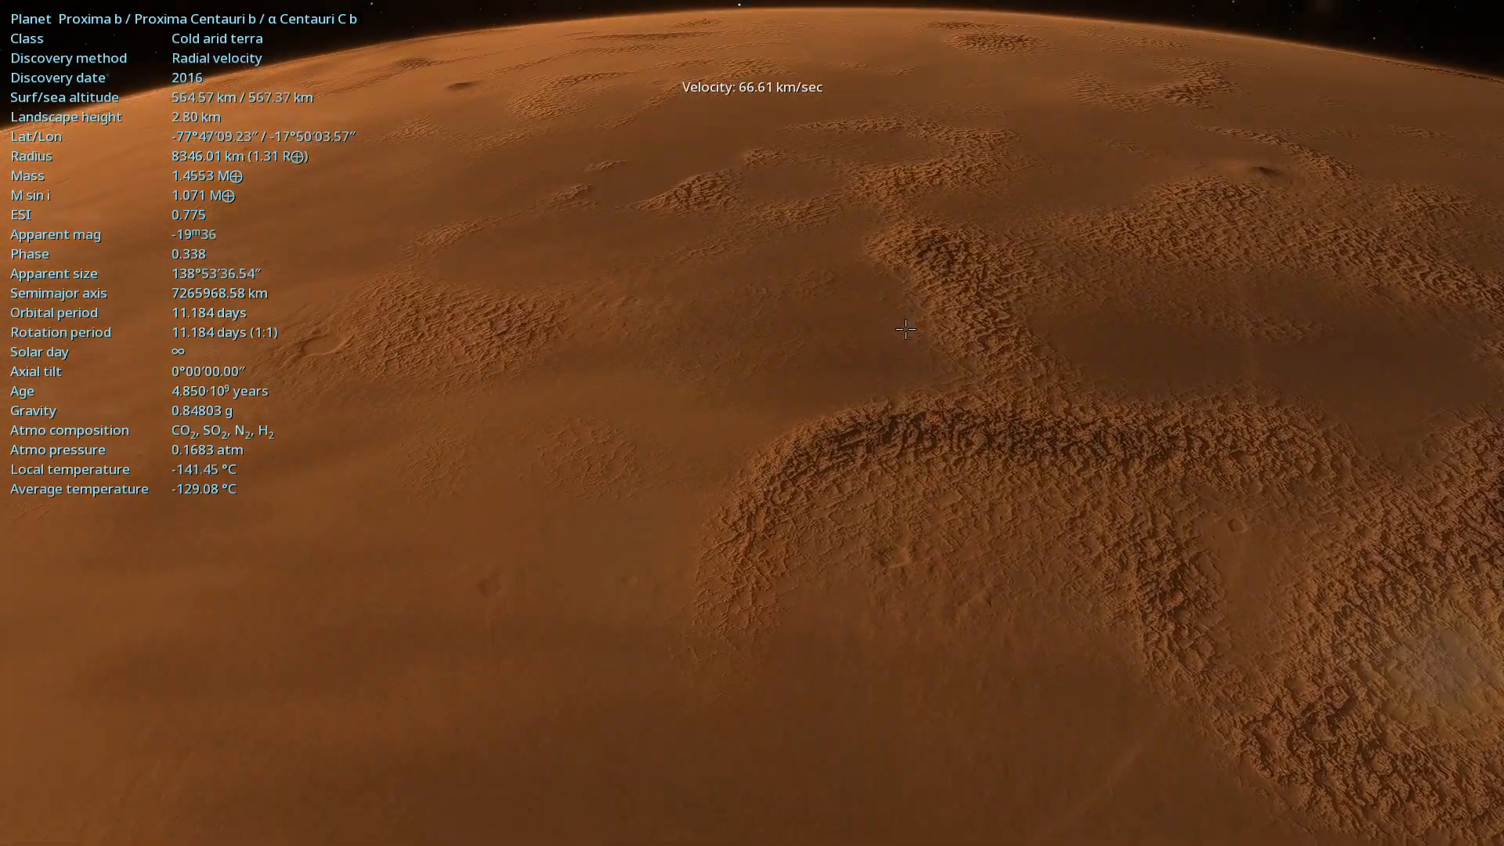
Move to about 19,900 km facing Proxima b's night side against its star.
{"action": "scroll", "scroll_direction": "down", "scroll_amount": 3}
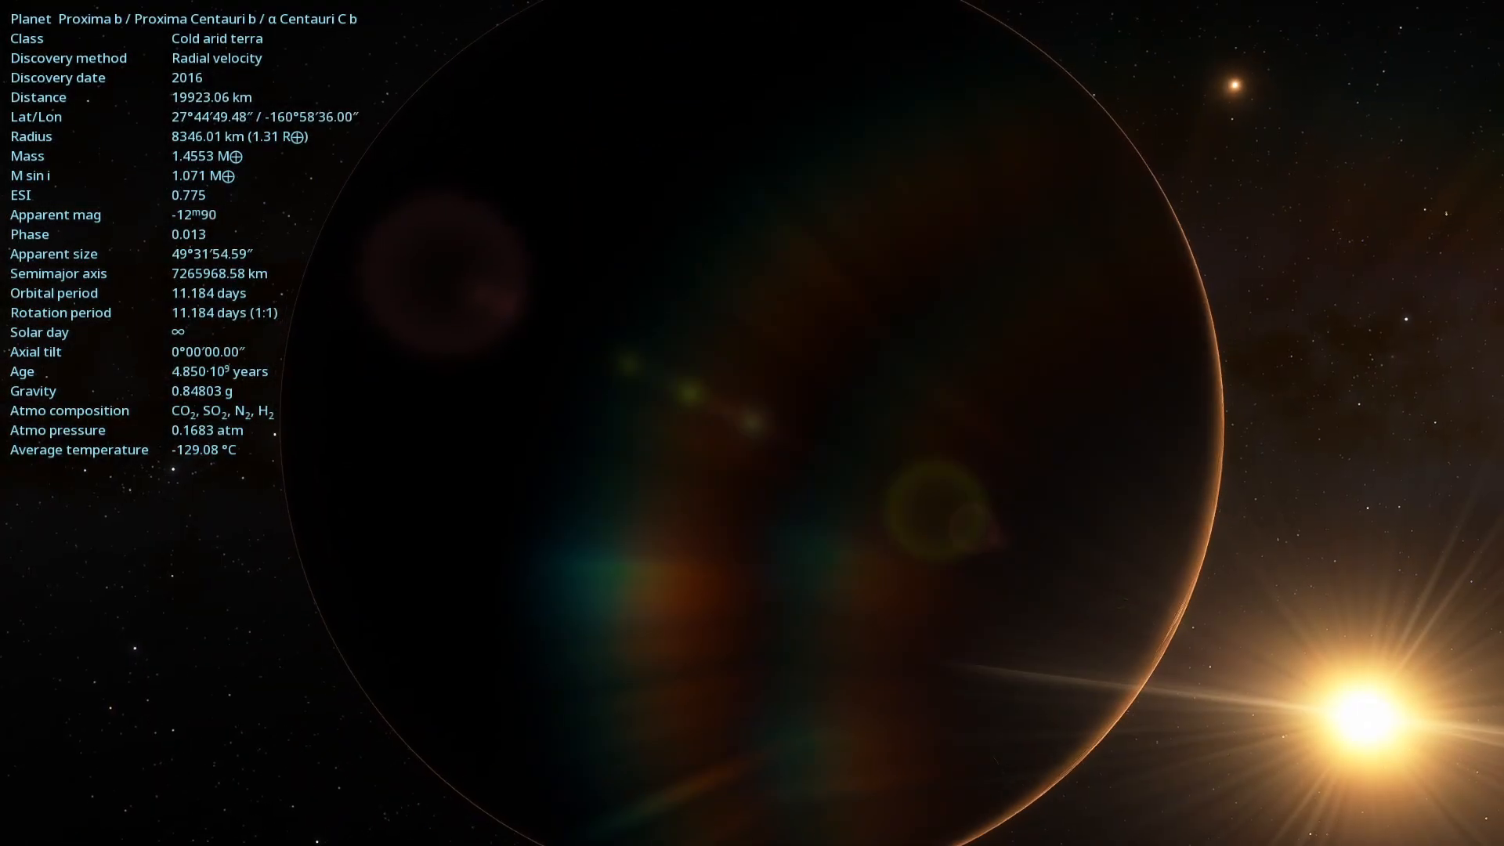
Drift back to about 23,900 km from Proxima b's dark, faintly rimmed disc.
{"action": "scroll", "scroll_direction": "down", "scroll_amount": 3}
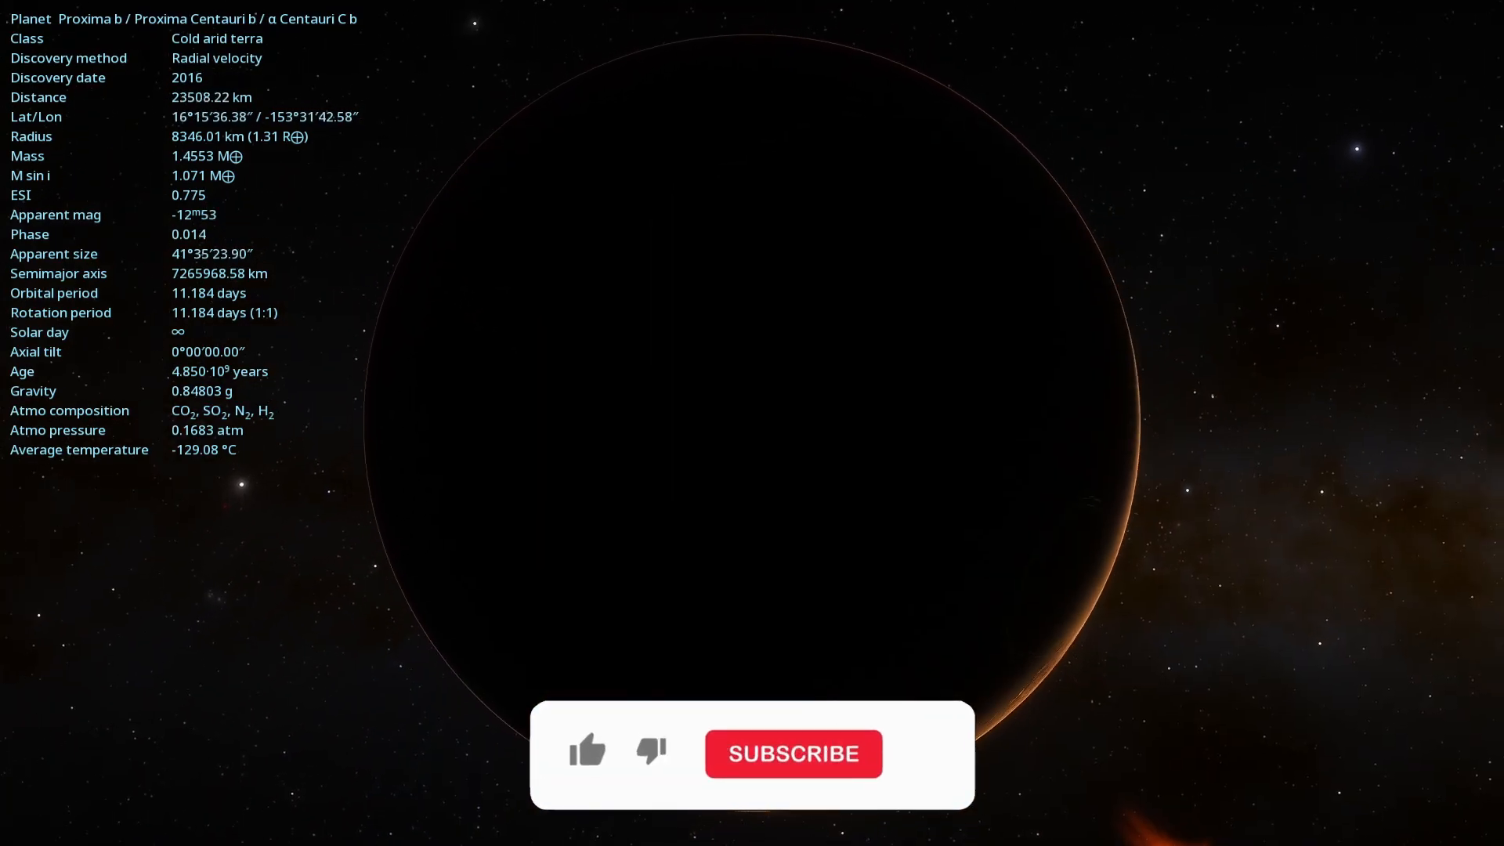
{"action": "left_click", "coordinate": [586, 752]}
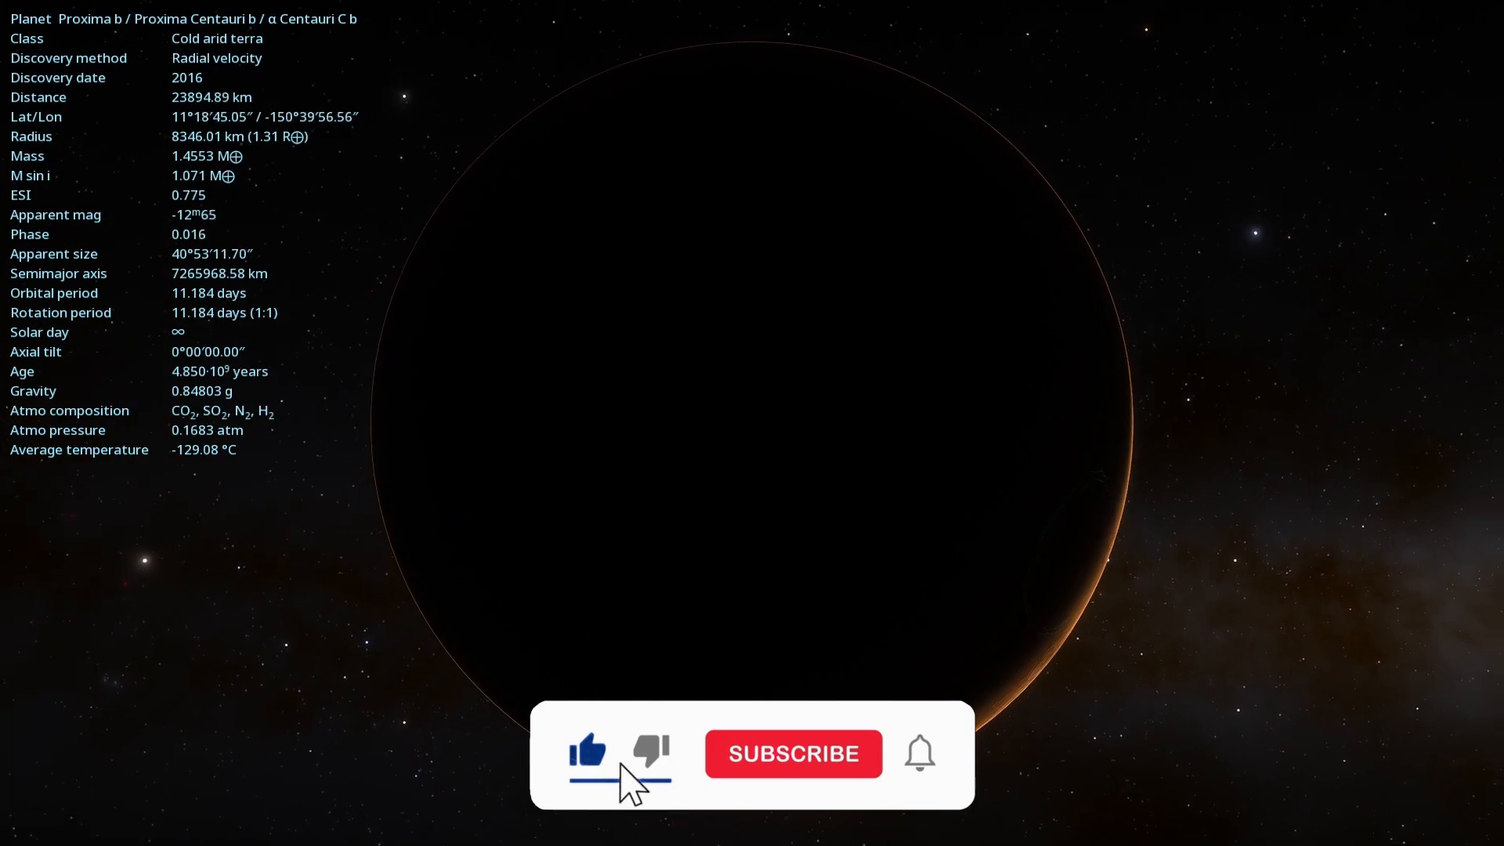